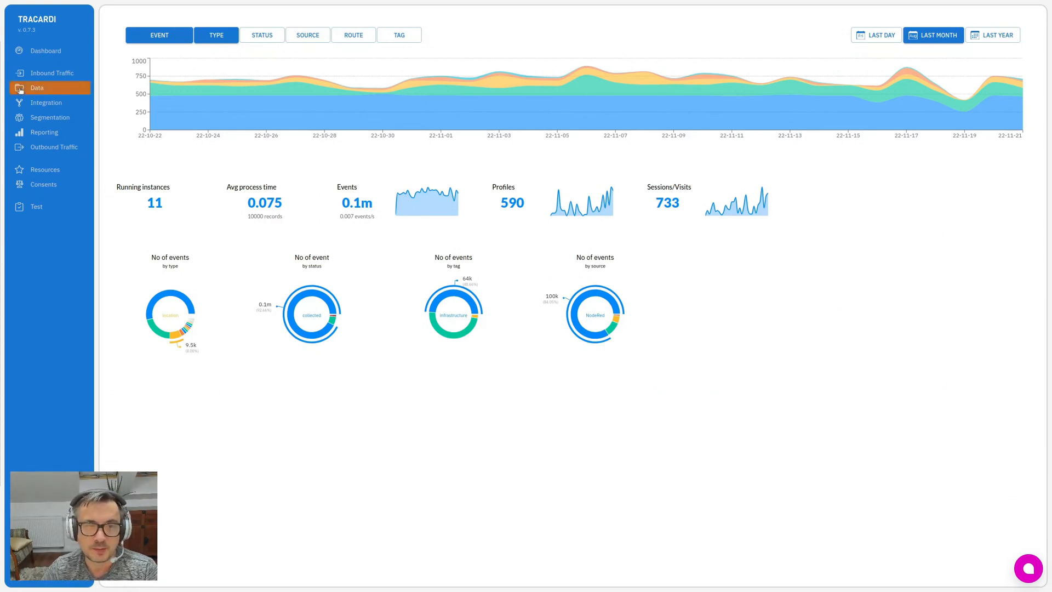
Show the Data events list and scroll to the tracardi-login event
click(37, 87)
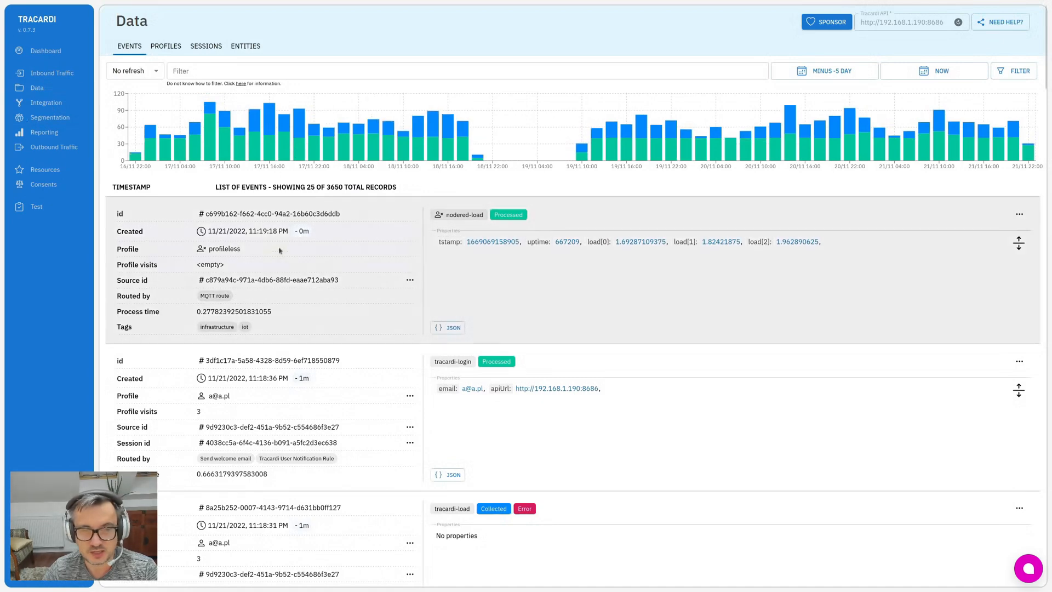
mouse_move(389, 247)
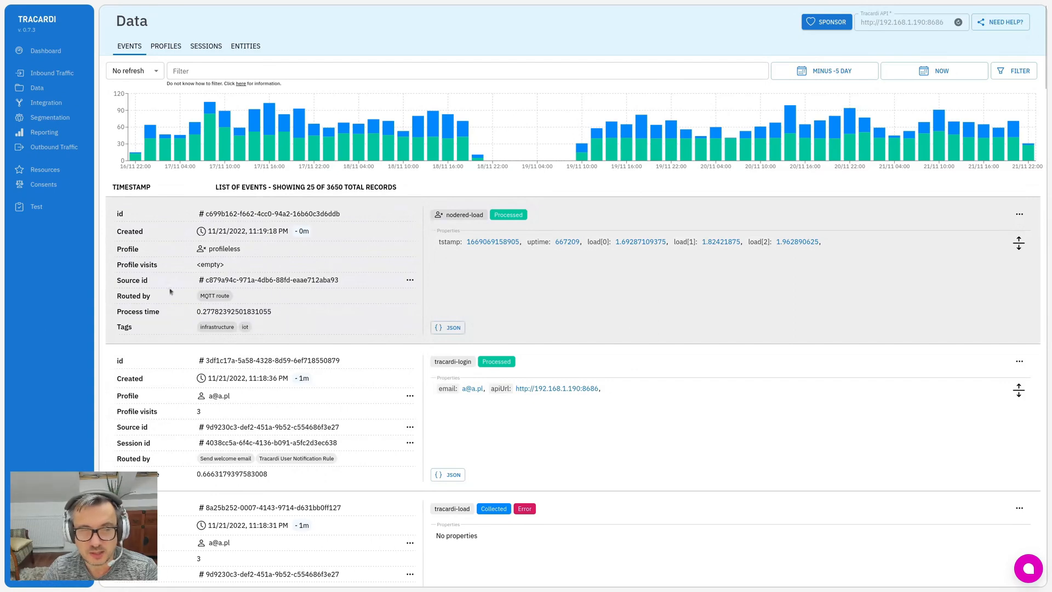
scroll(down, 3)
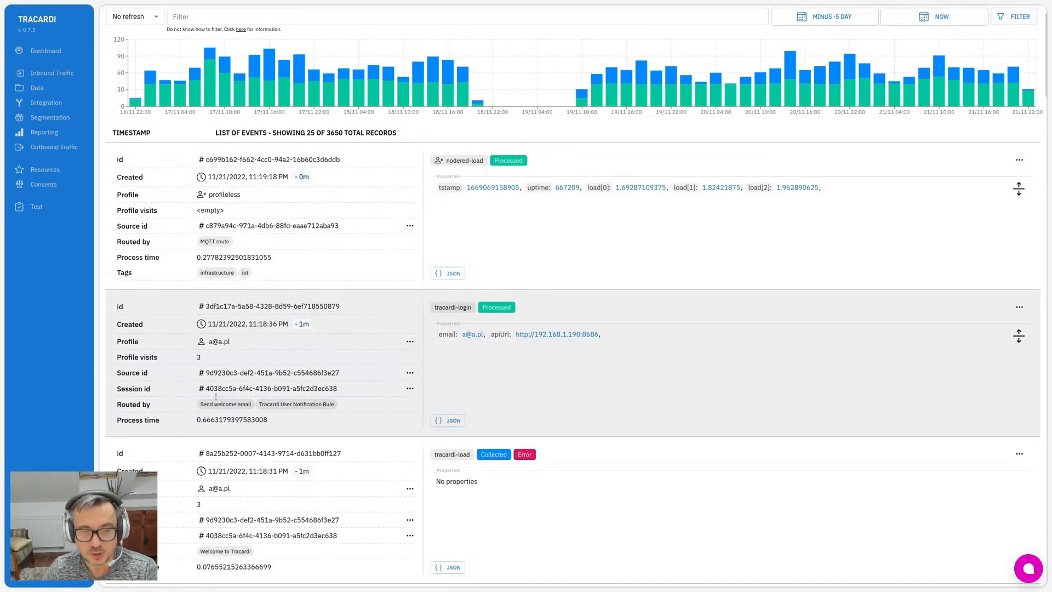
mouse_move(396, 372)
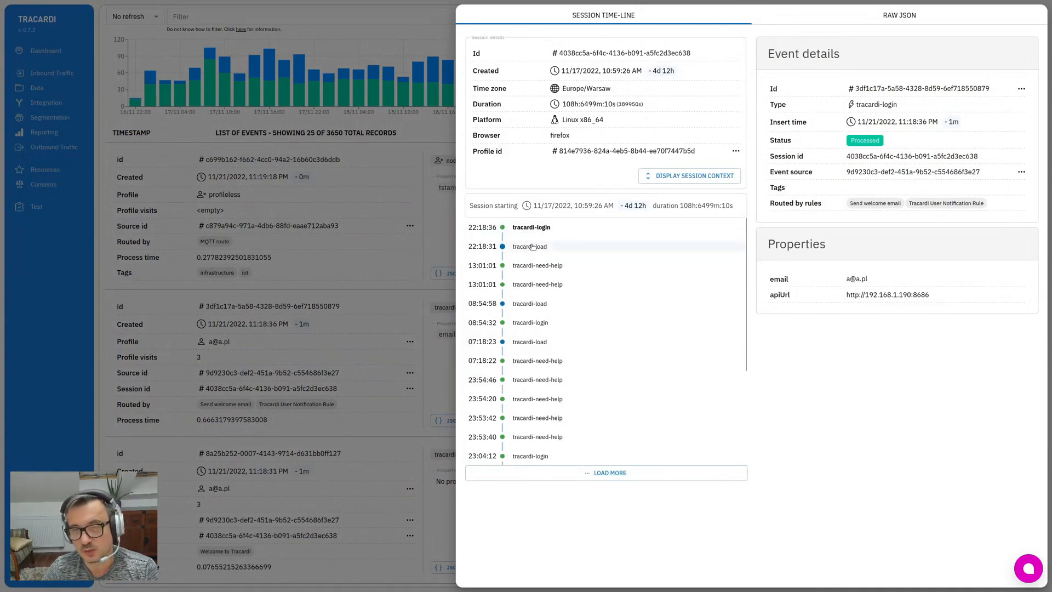
View the anonymous profile's traits, then its Sessions & Events, and return to the yearly event list
click(529, 247)
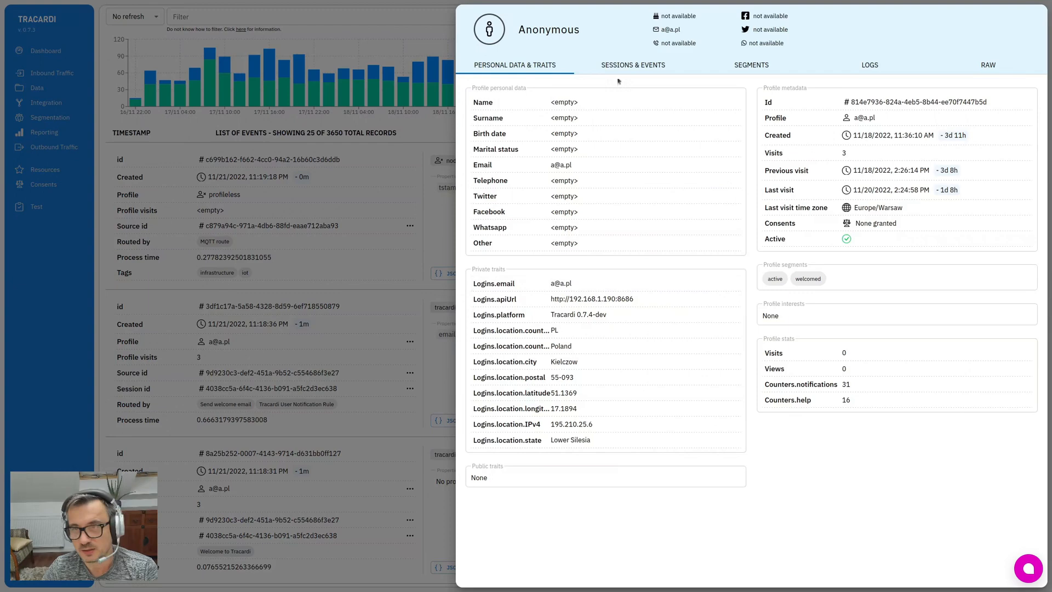
click(631, 65)
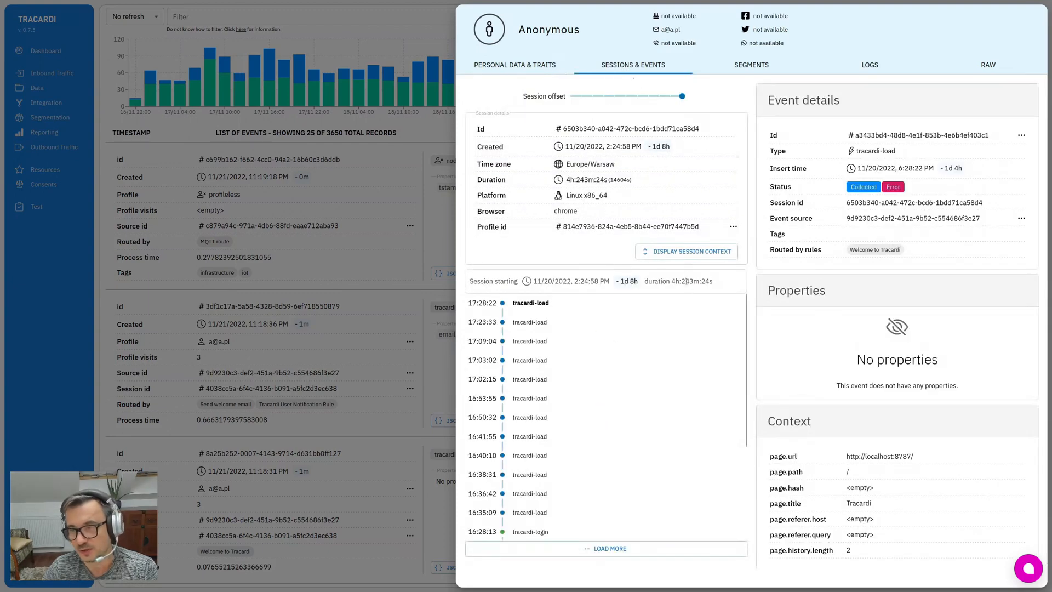
click(515, 65)
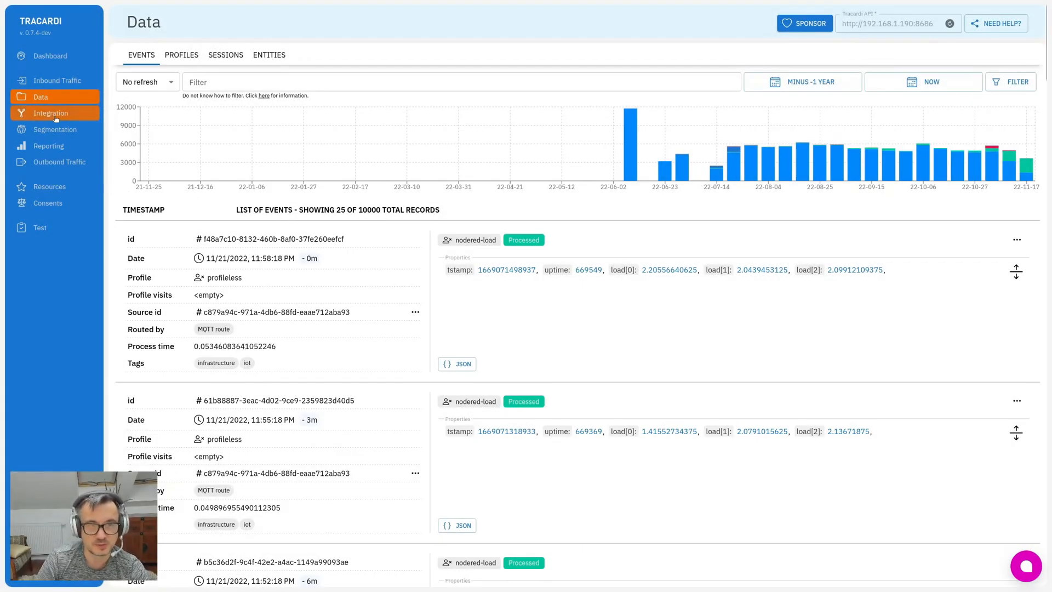
Go to Segmentation Workflows and open the 'Segment users' flow
click(55, 129)
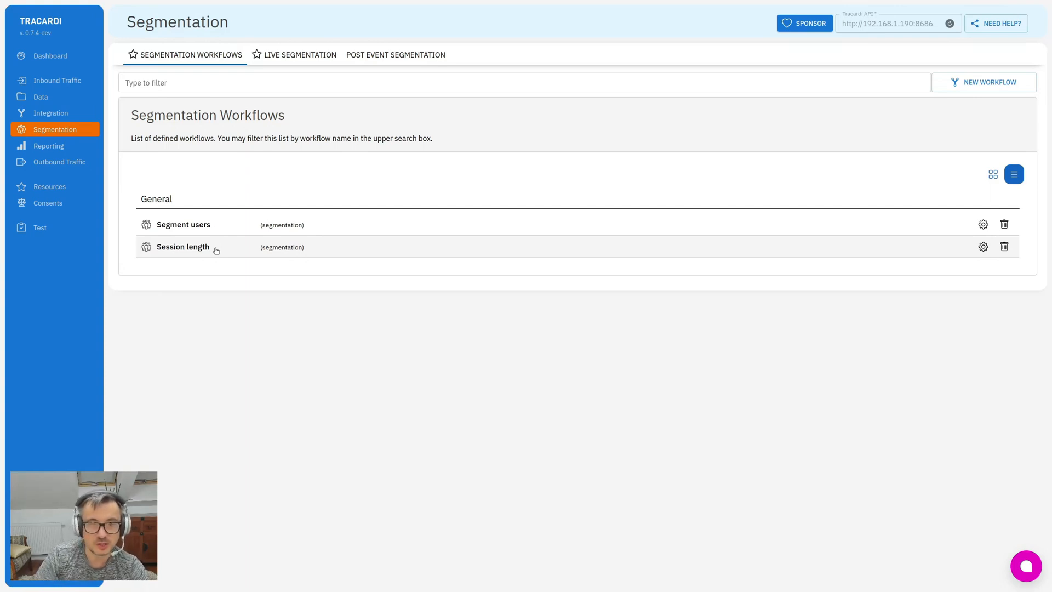
mouse_move(193, 192)
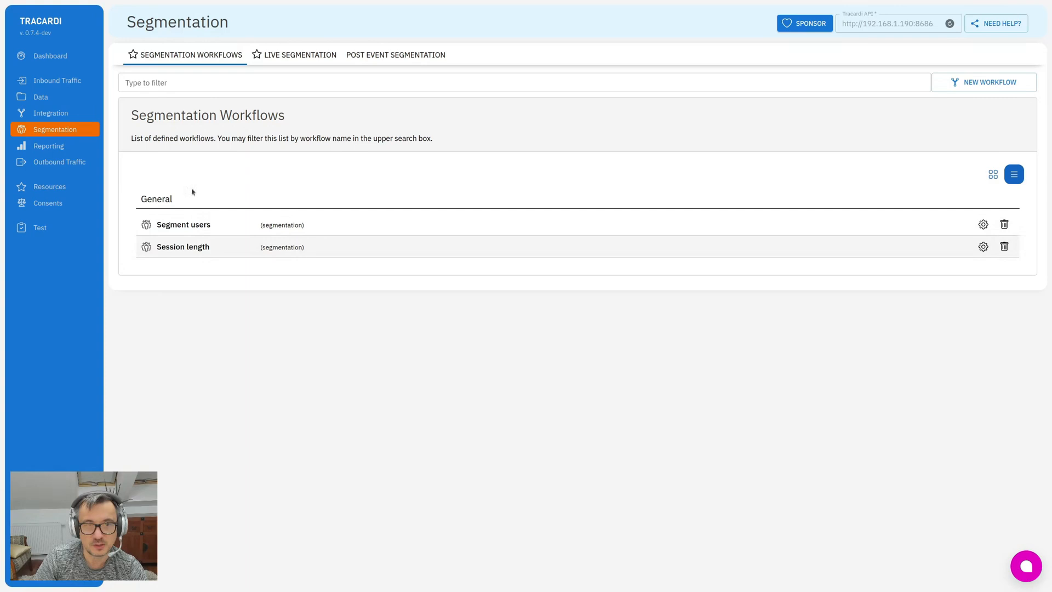
click(182, 224)
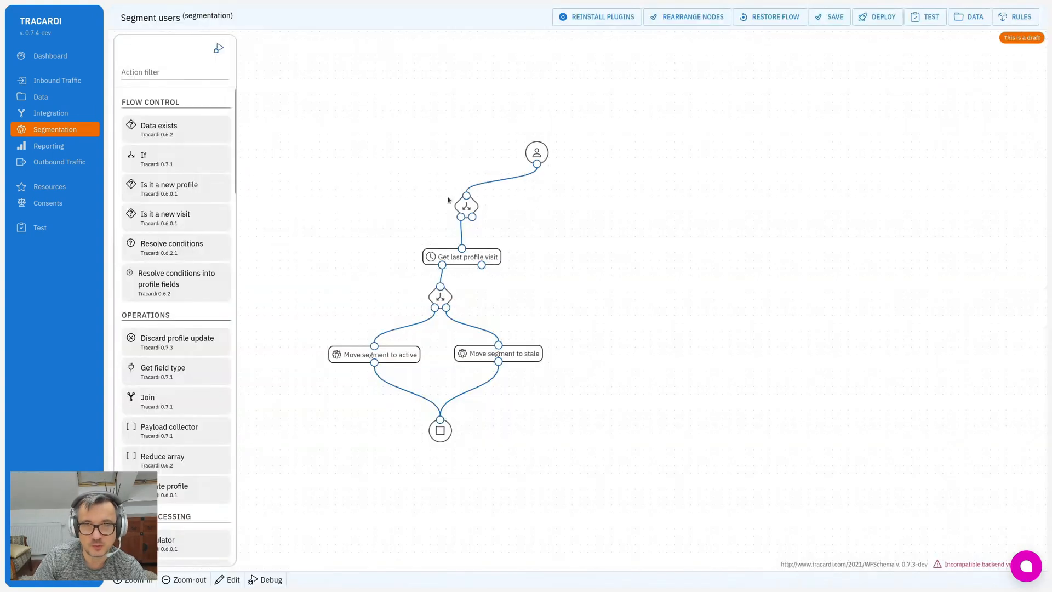
Drag the start node above the If node, then inspect the If condition and Get last profile visit node
drag(537, 152, 458, 142)
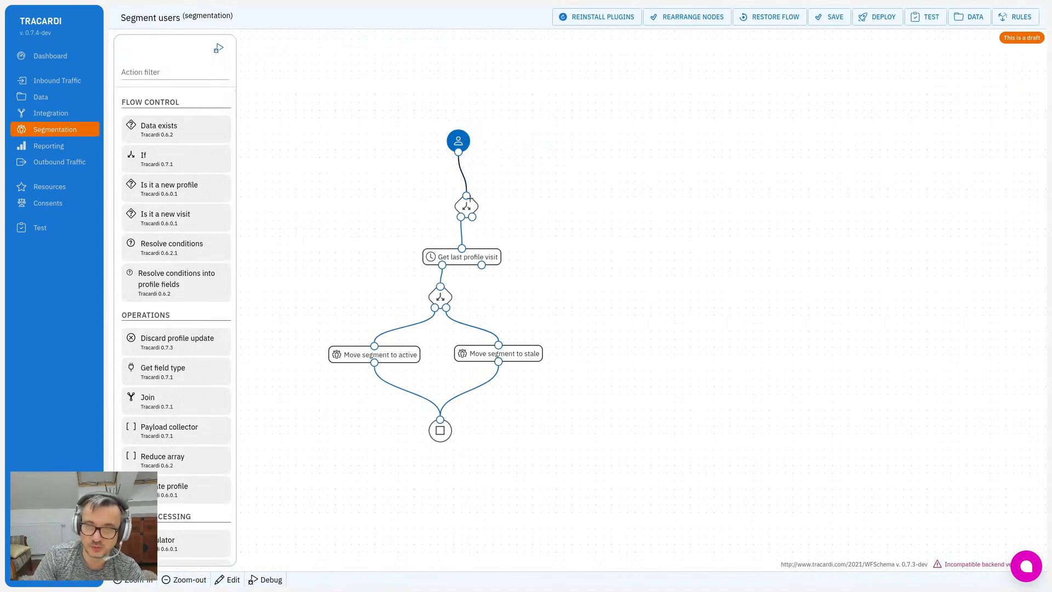
click(465, 206)
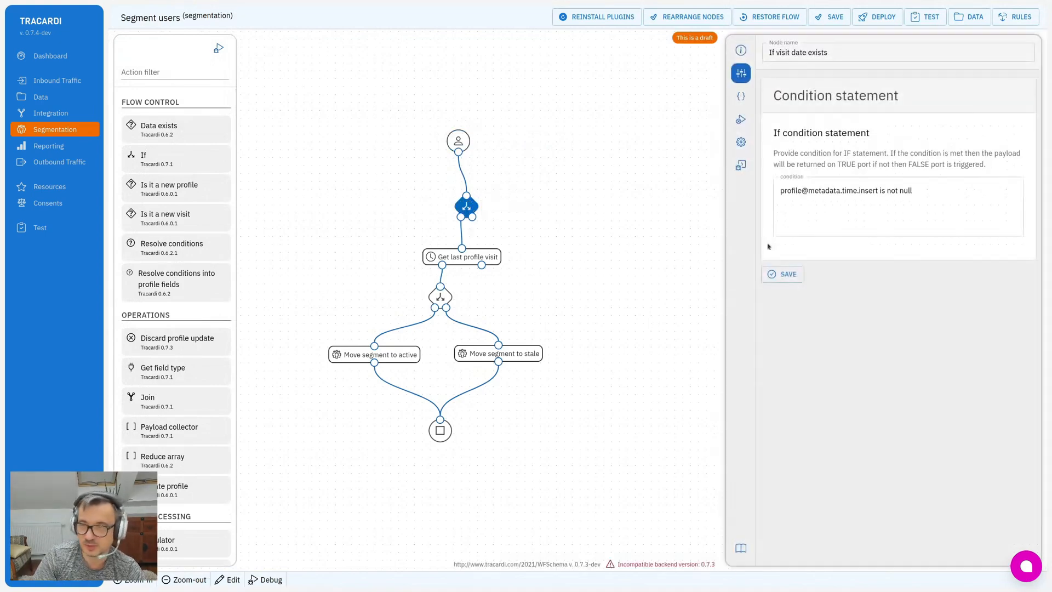
click(872, 189)
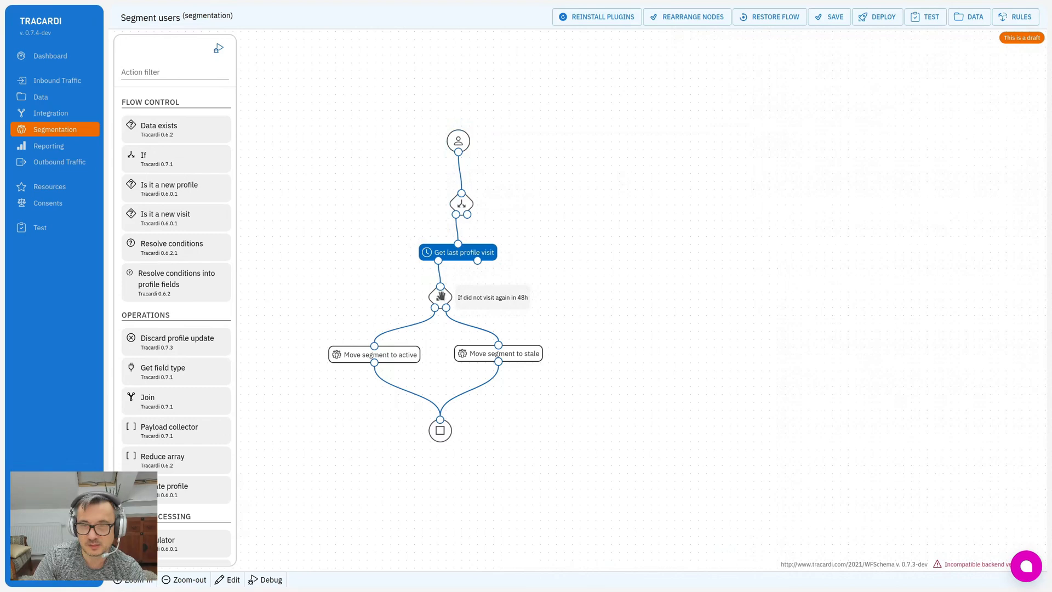
mouse_move(477, 304)
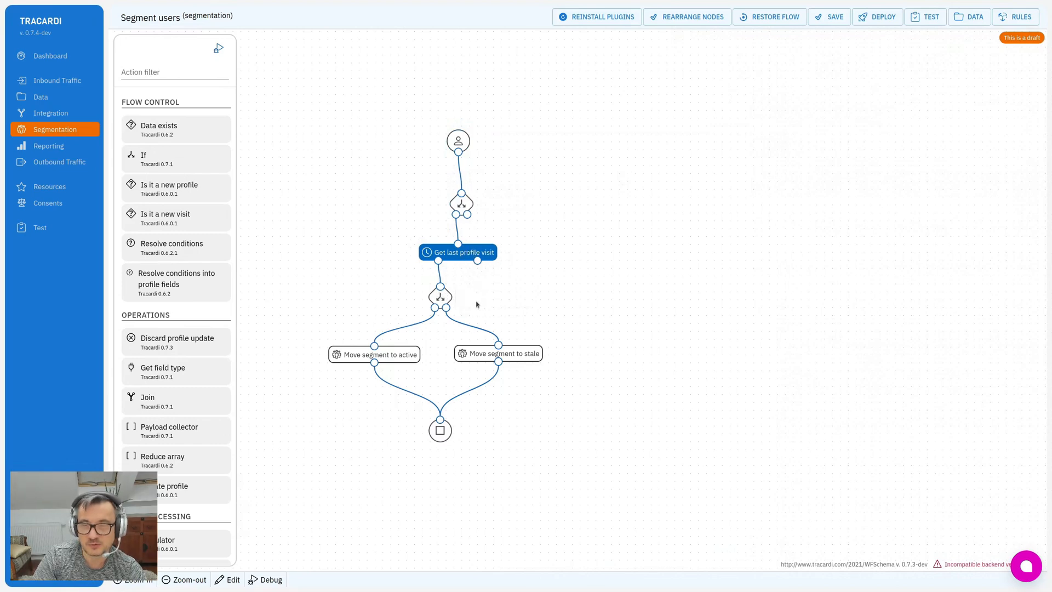
mouse_move(440, 295)
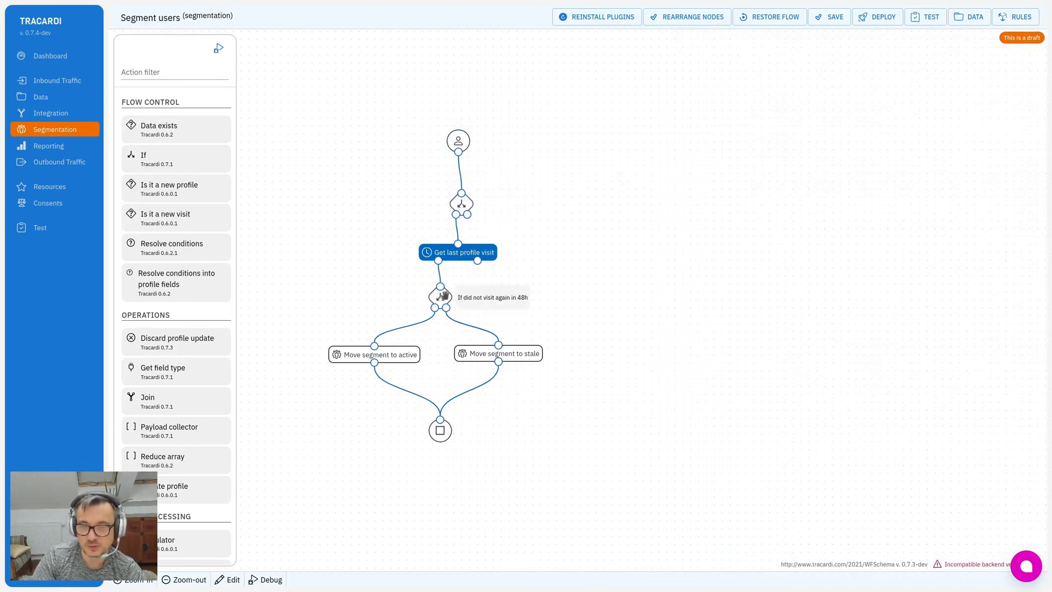
mouse_move(355, 354)
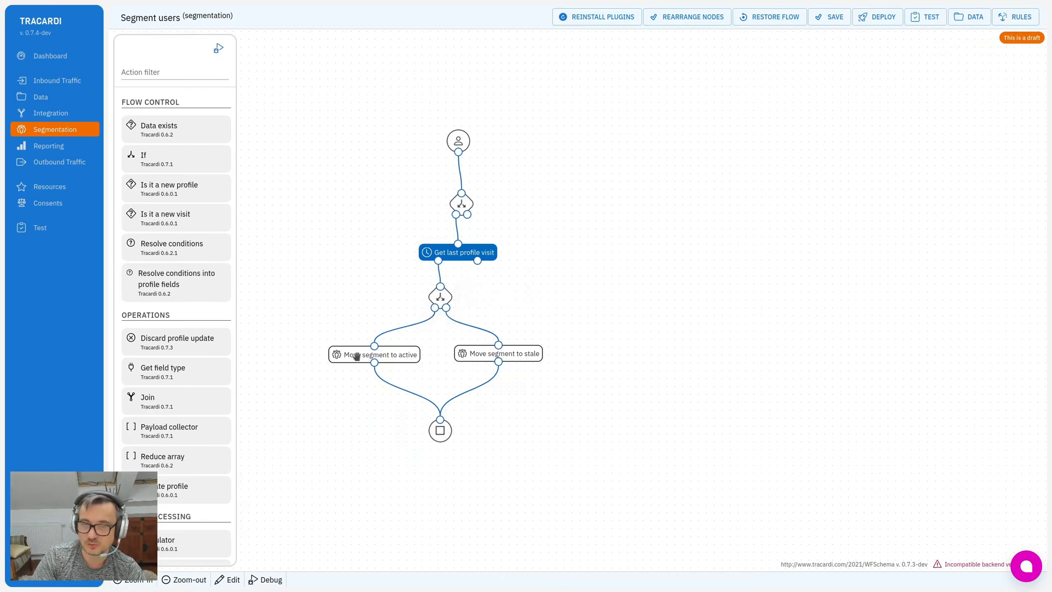
mouse_move(440, 297)
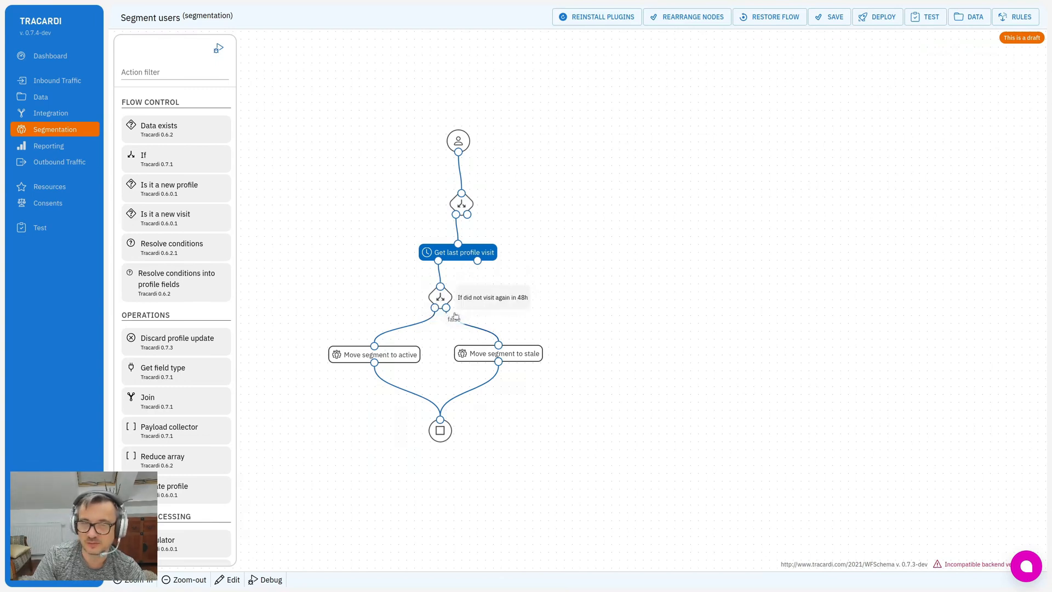
mouse_move(522, 354)
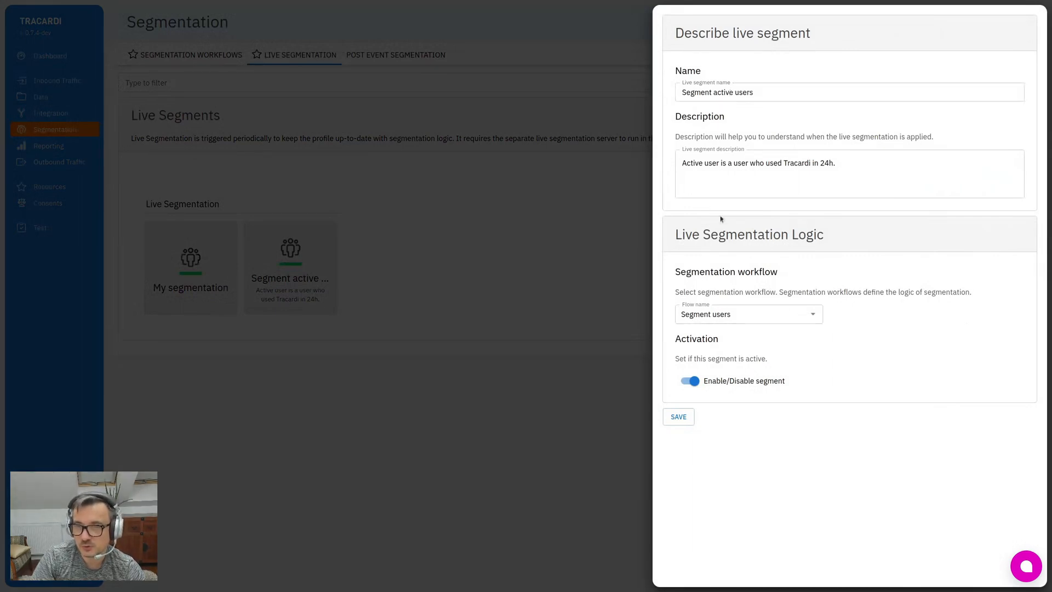
Update the live segment description to 'used Tracardi in 48h' and save it
text(48h.)
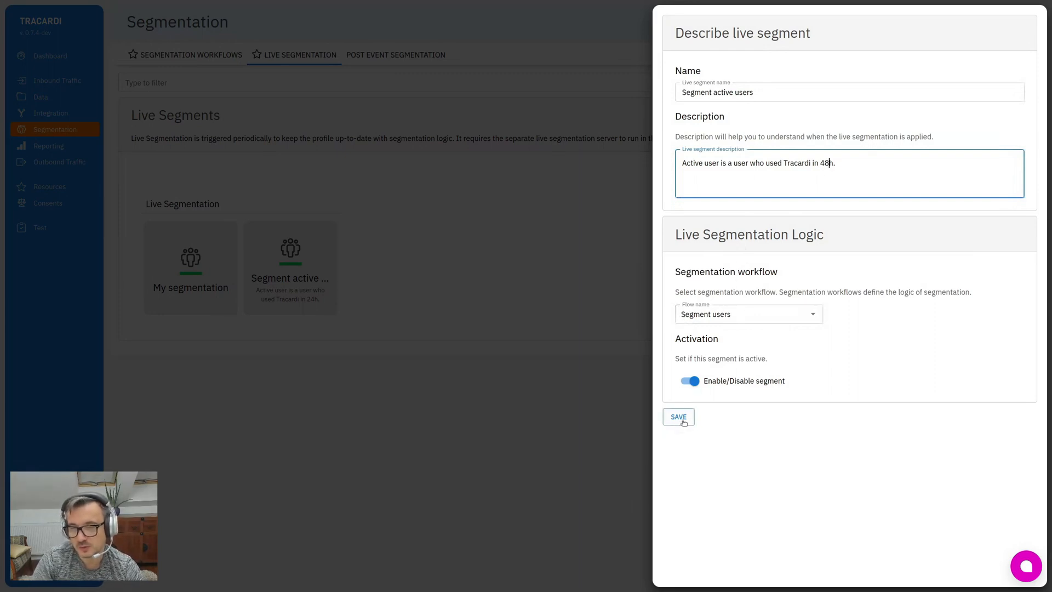
click(677, 416)
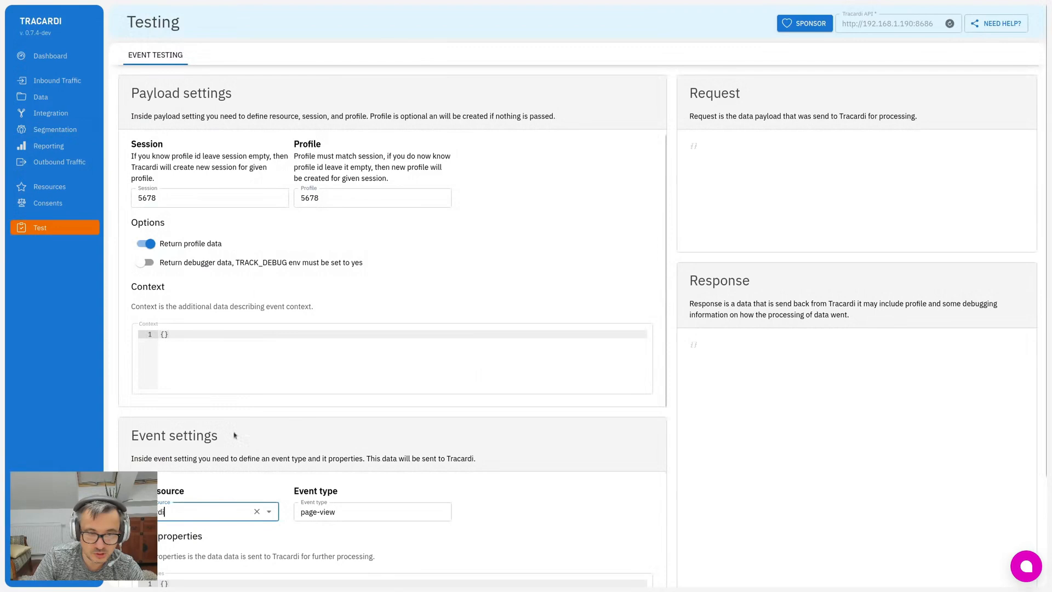
Send the page-view test event, find it in Data, and view its anonymous profile
scroll(down, 3)
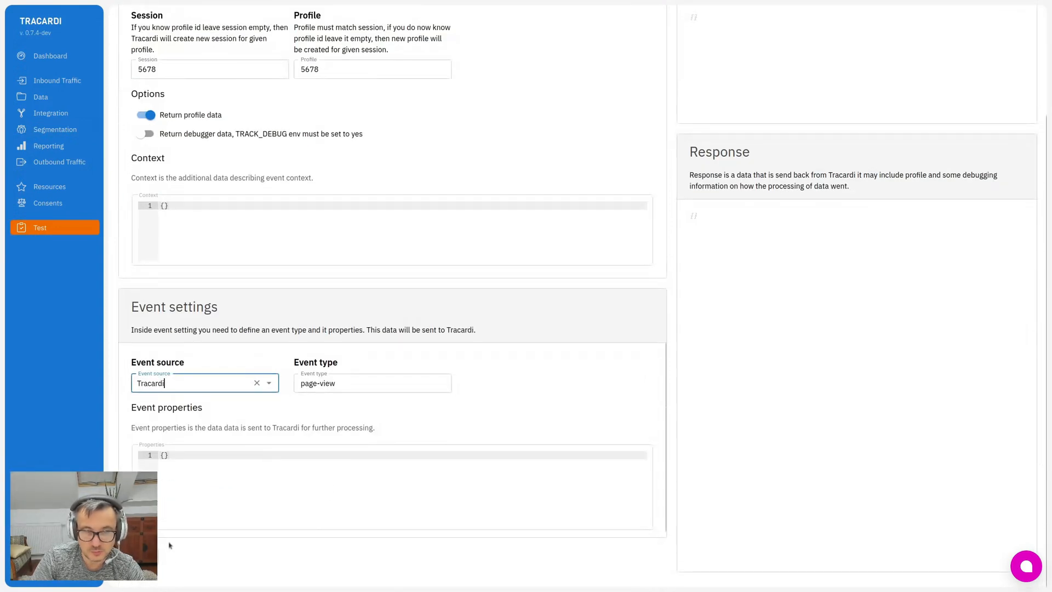
click(160, 557)
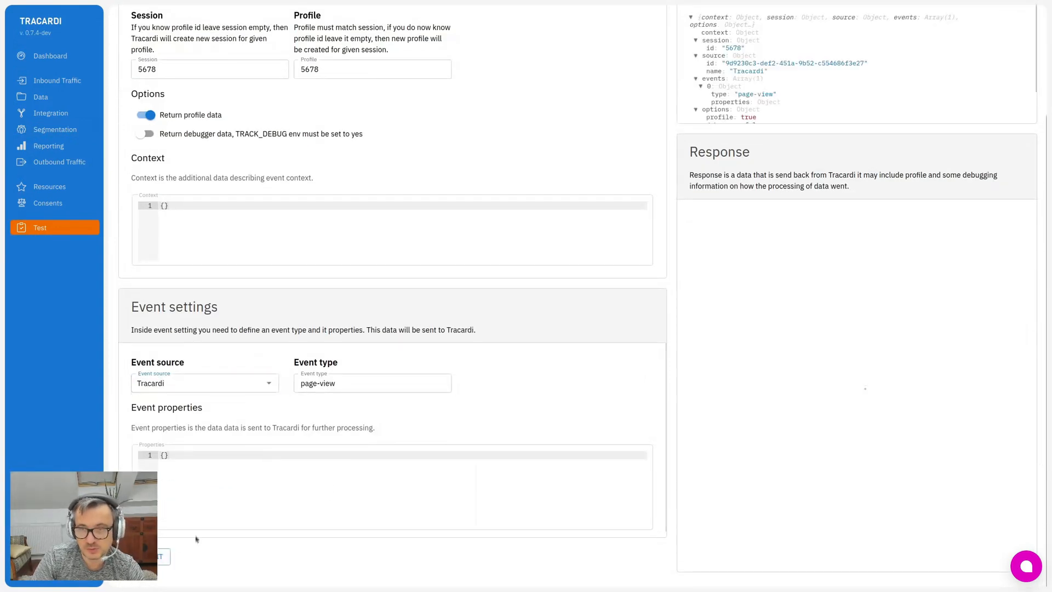
click(159, 556)
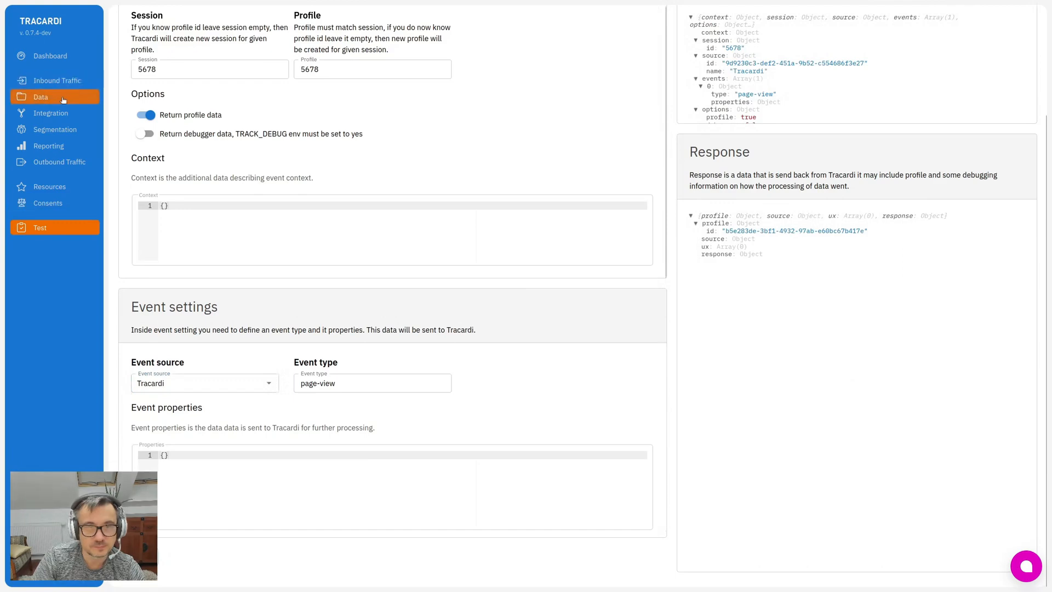
click(40, 96)
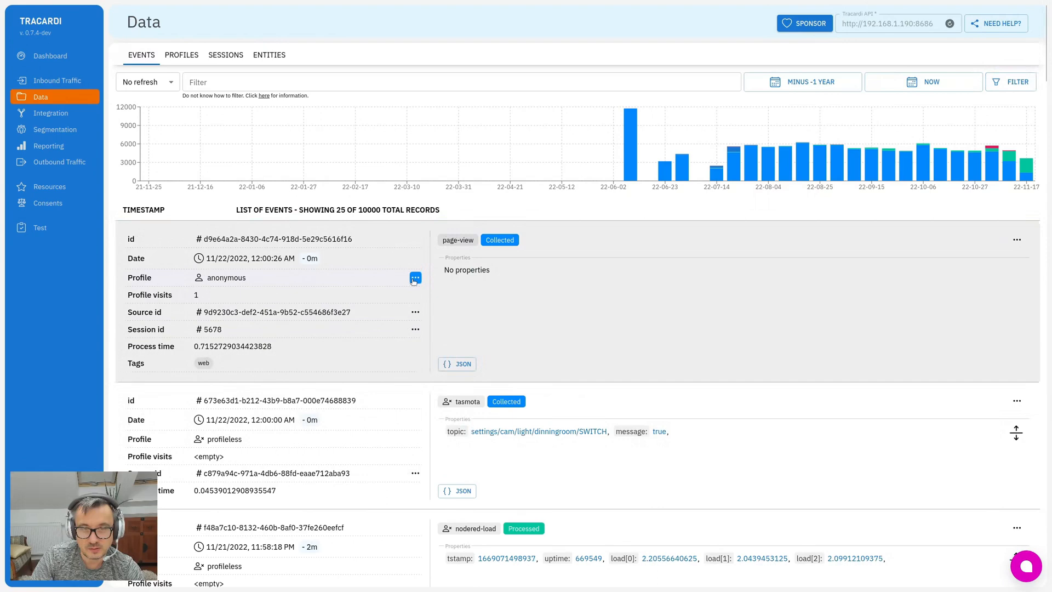
click(415, 278)
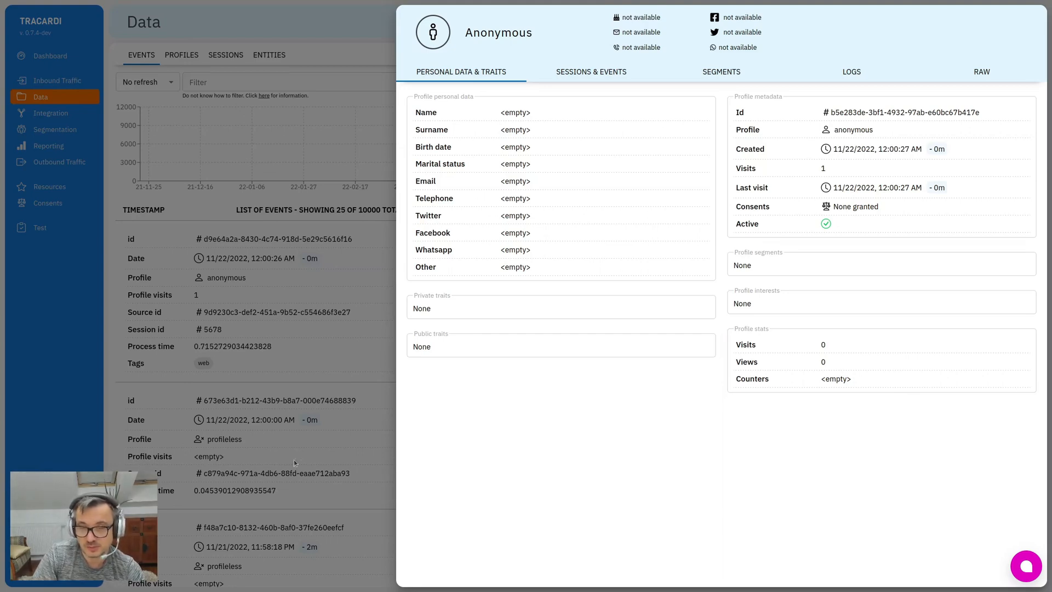
mouse_move(724, 295)
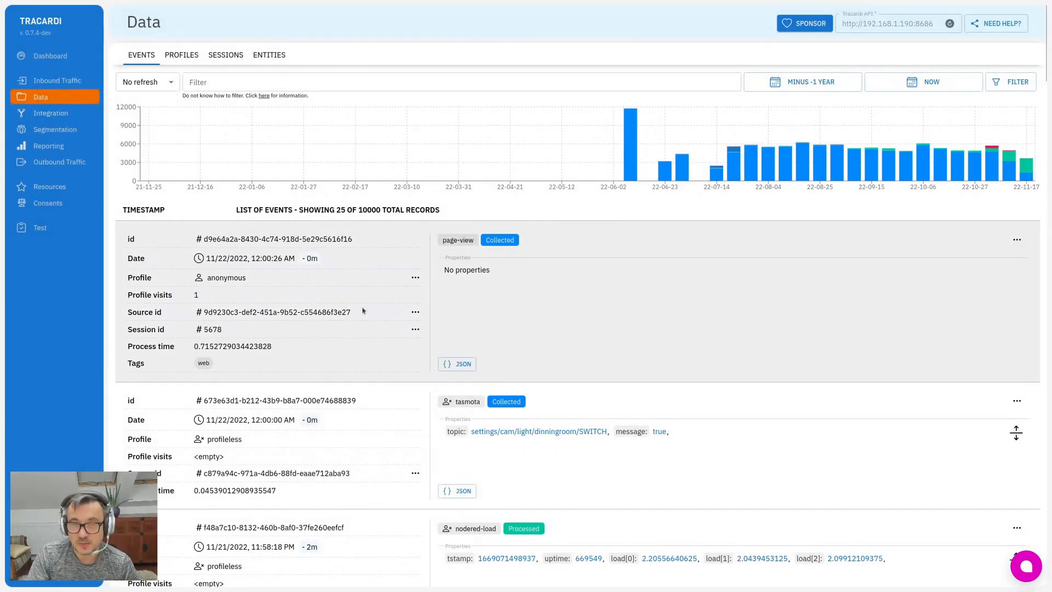
mouse_move(57, 80)
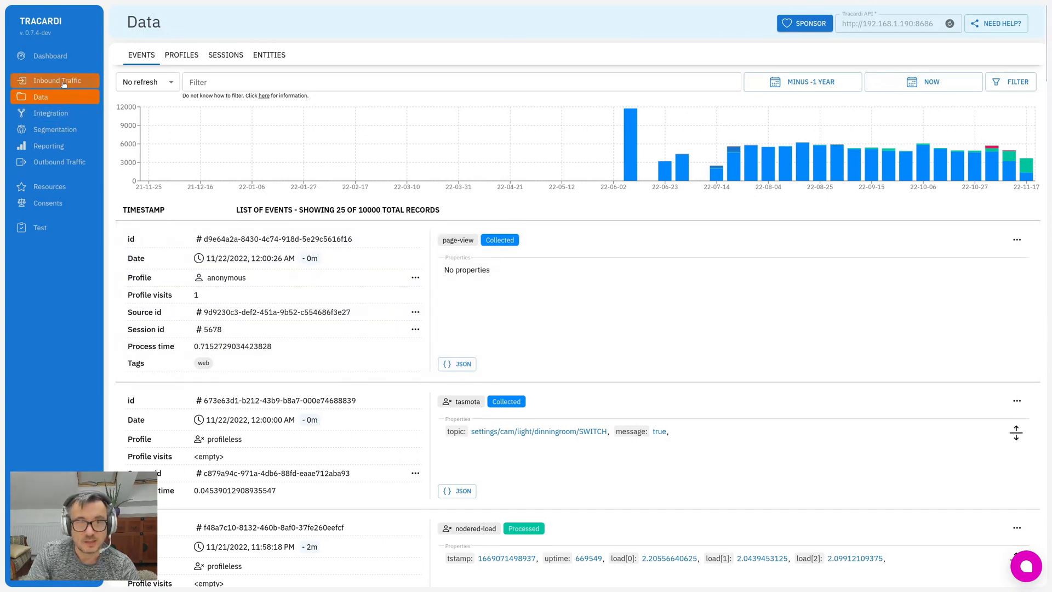
Move from Inbound Traffic event sources through Event Metadata to the empty Event Validation list
click(56, 80)
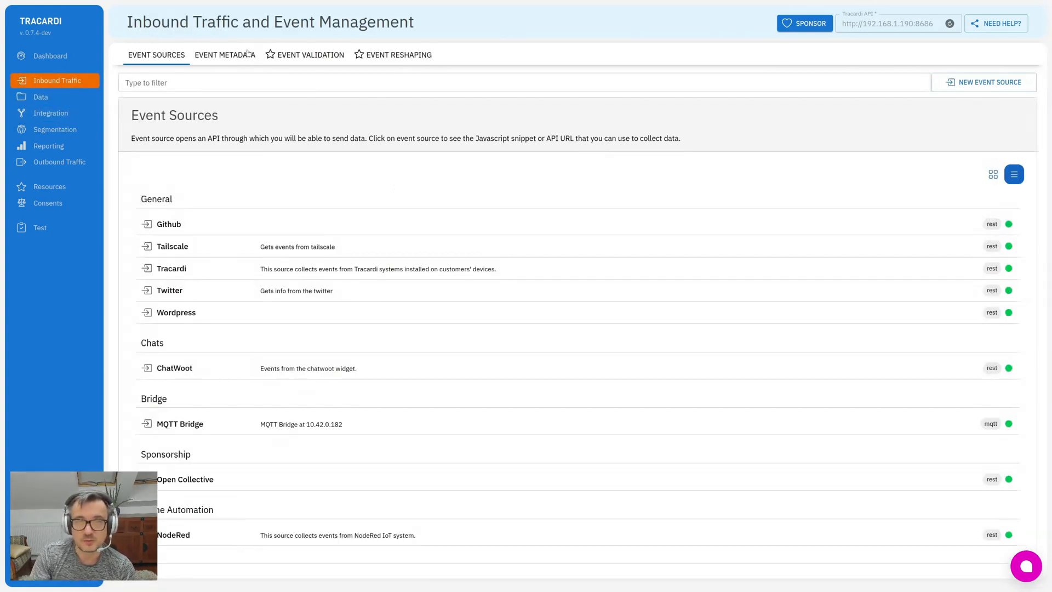
click(225, 55)
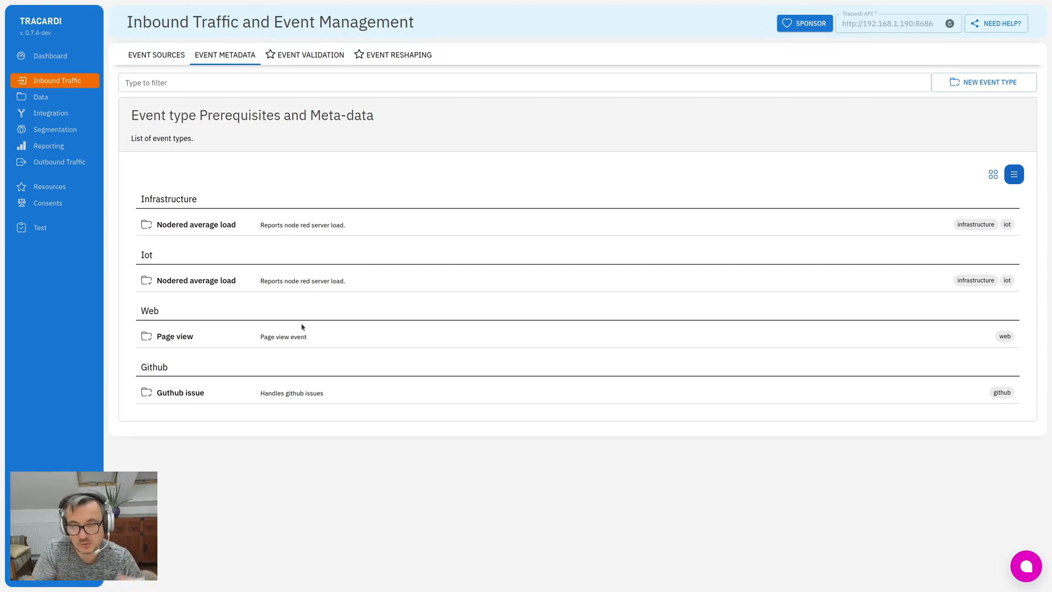
click(310, 55)
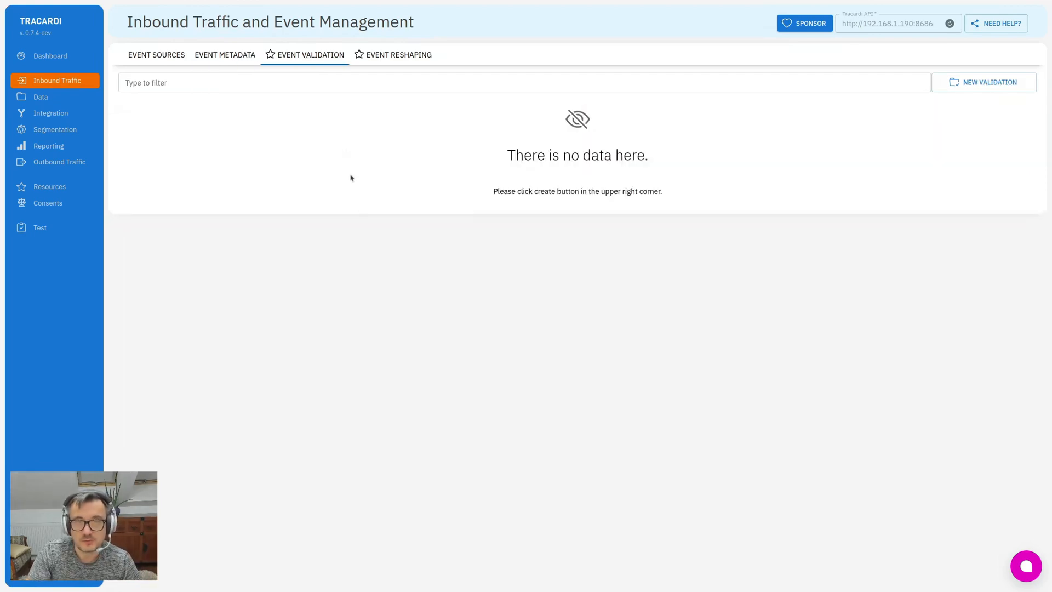
Start a New Validation with 'tasmota' as the event type
click(984, 82)
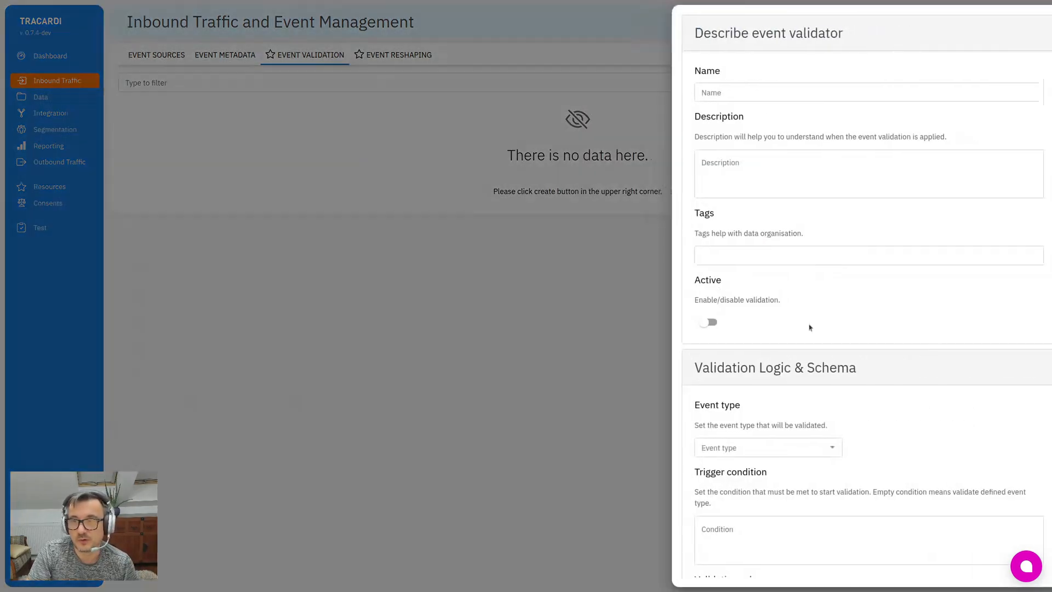
text(tasmota)
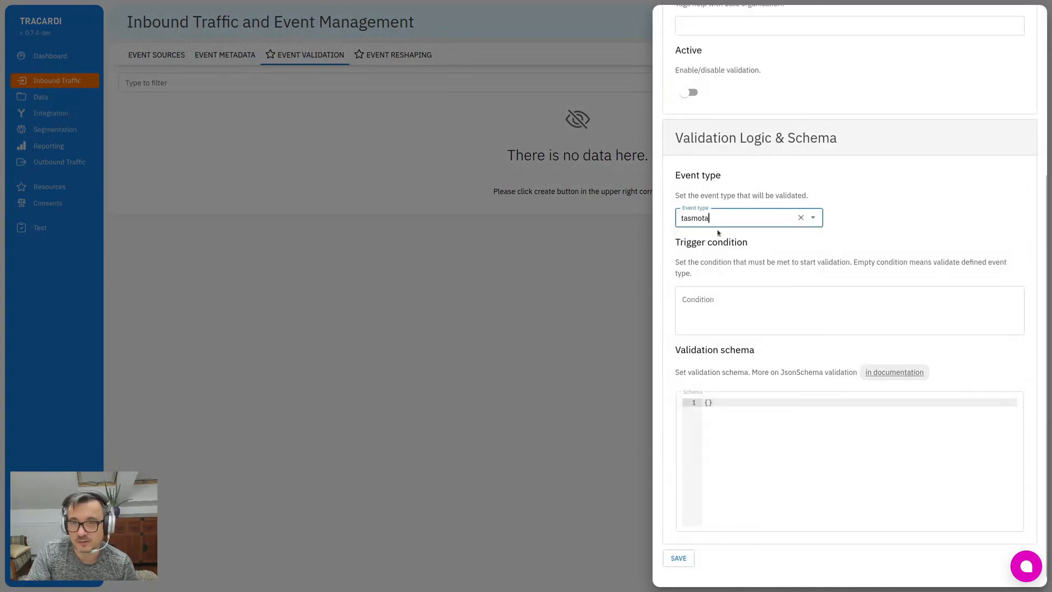
mouse_move(727, 257)
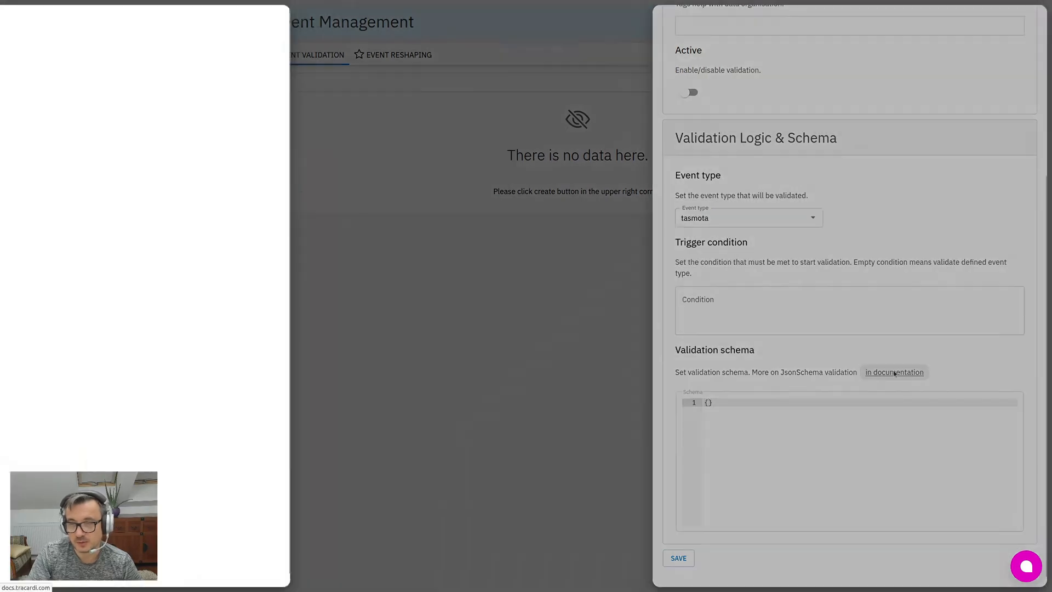
Read the validation schema documentation down to the real JSON schema example
click(894, 373)
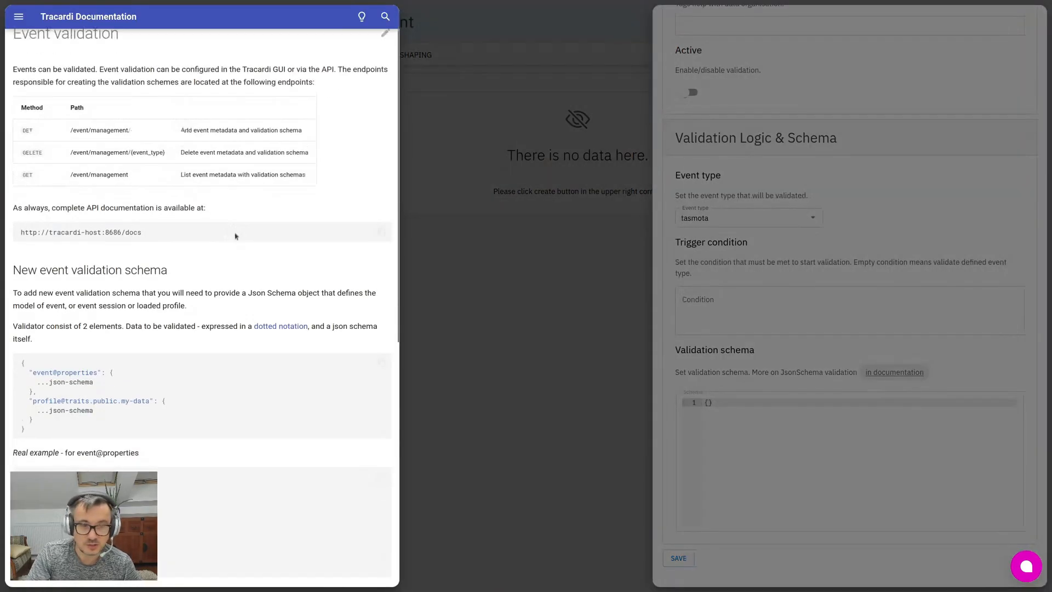
scroll(down, 3)
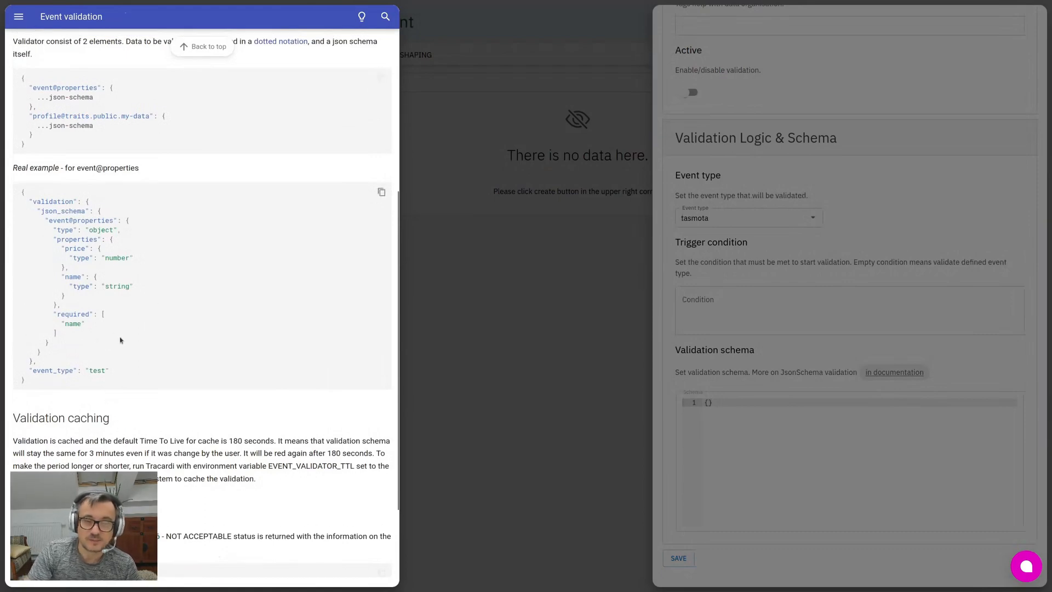
scroll(down, 3)
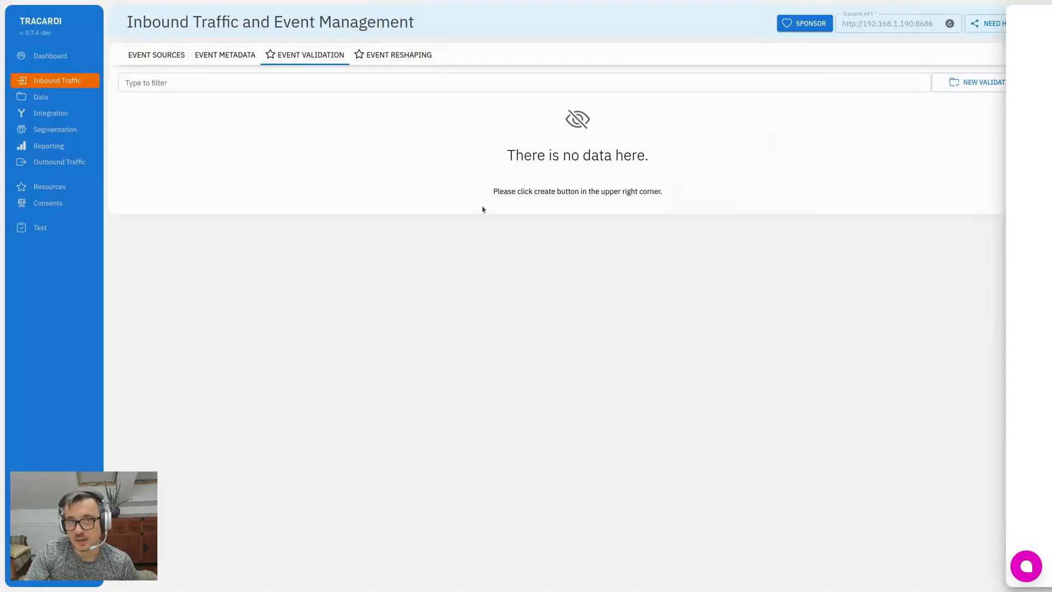
Switch to Event Reshaping and view the Github issue reshaping schema details
click(399, 55)
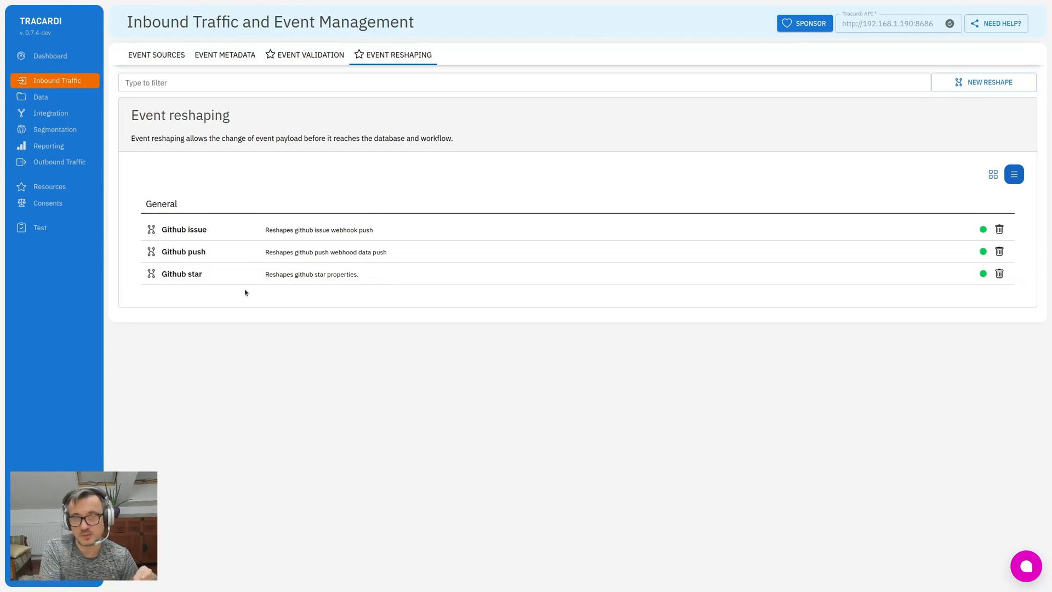
click(184, 228)
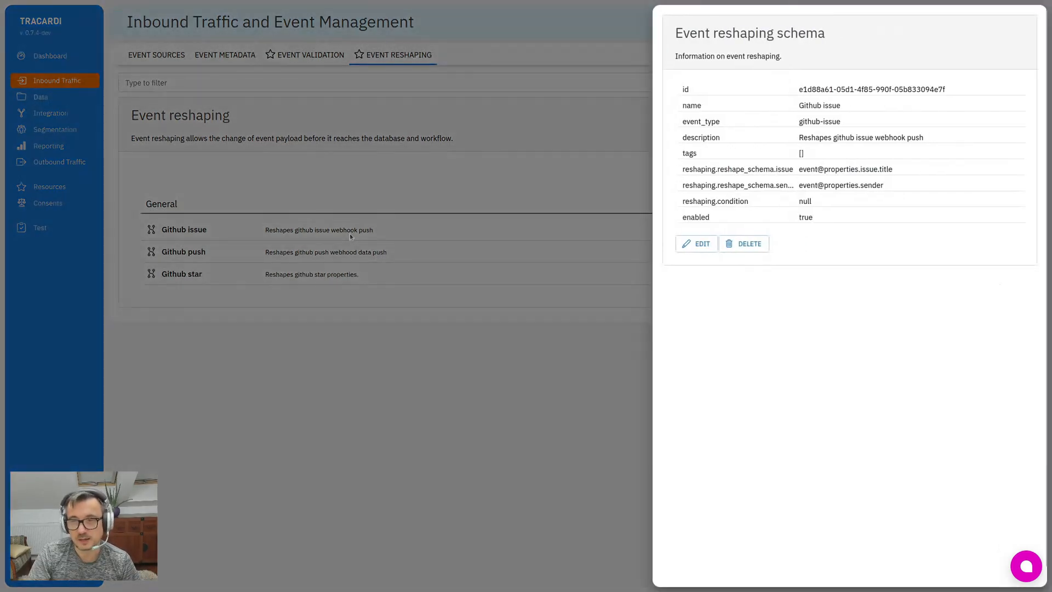
Review the Github issue reshaping settings, then navigate to the Resources section
click(695, 243)
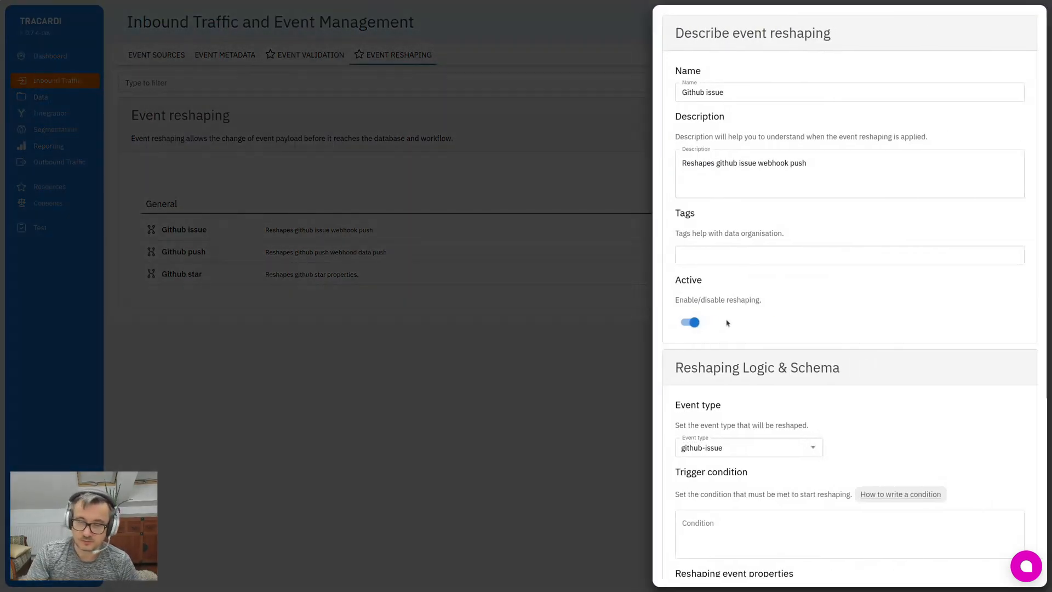
scroll(down, 3)
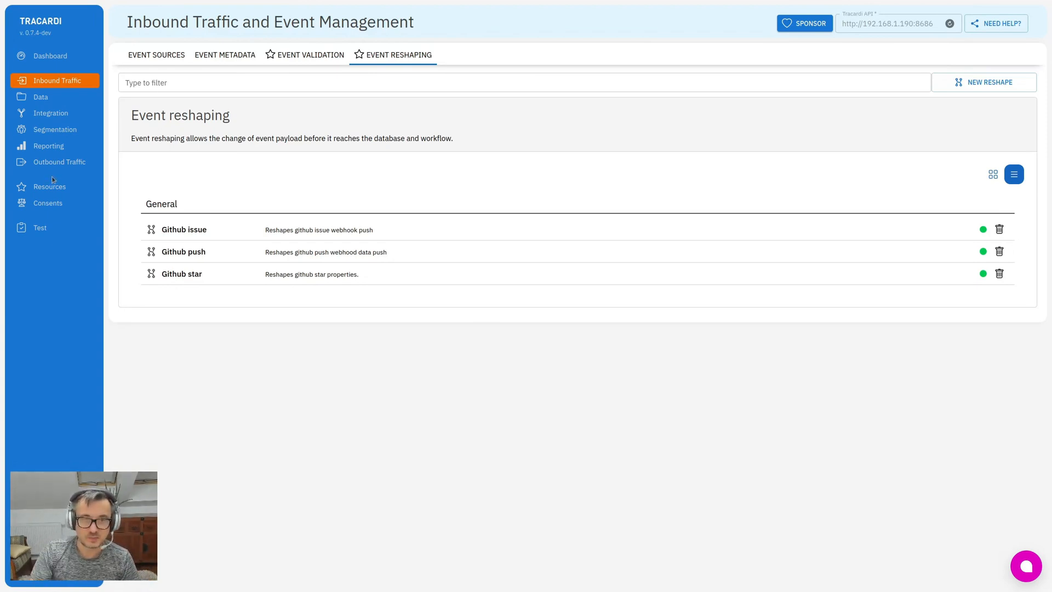
click(49, 186)
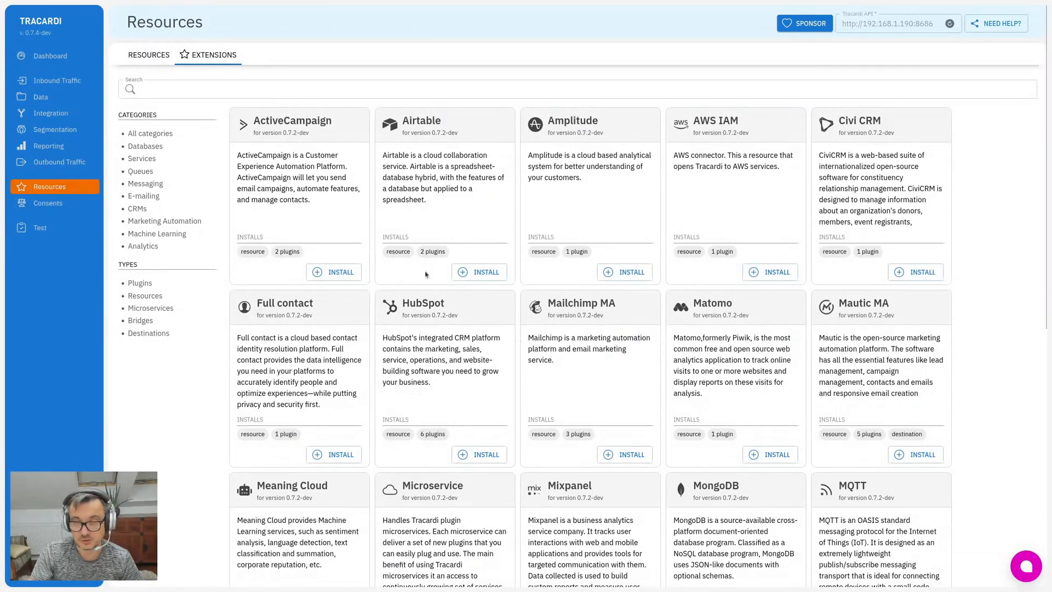
Open and close the support chat widget over the extensions catalogue
click(1026, 565)
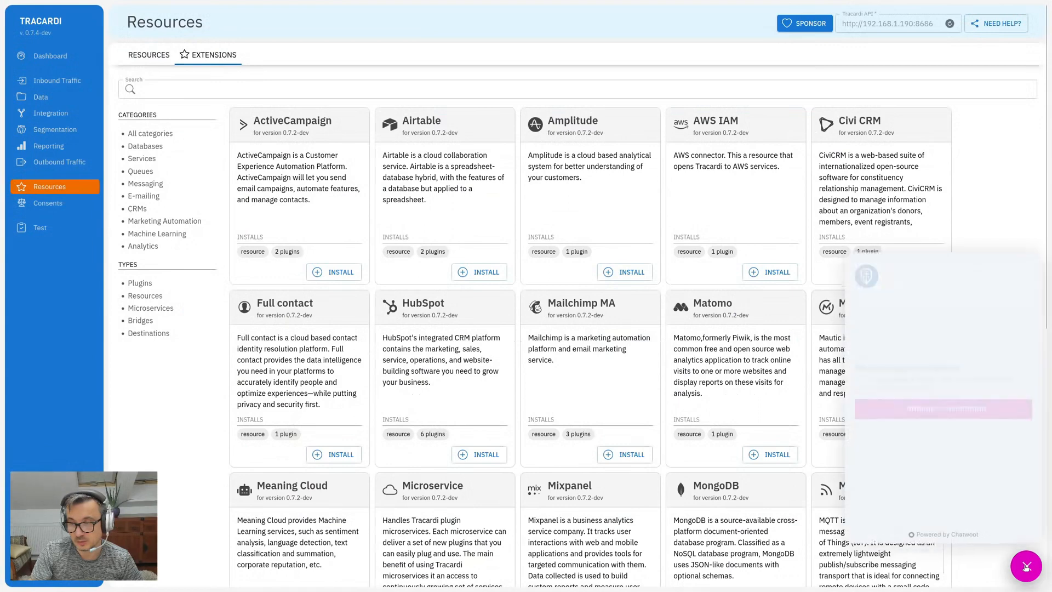
click(1025, 566)
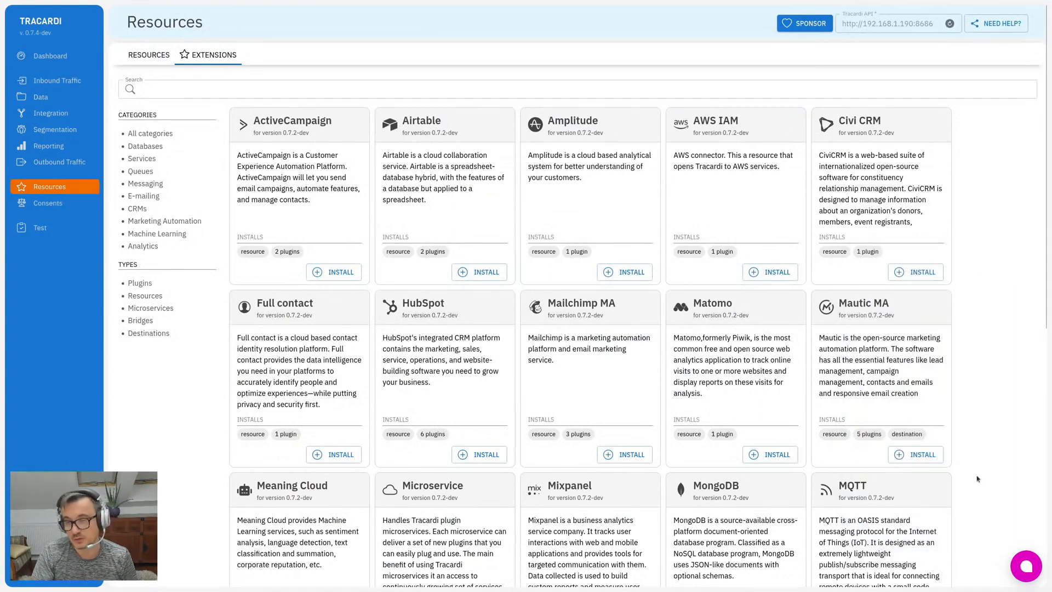